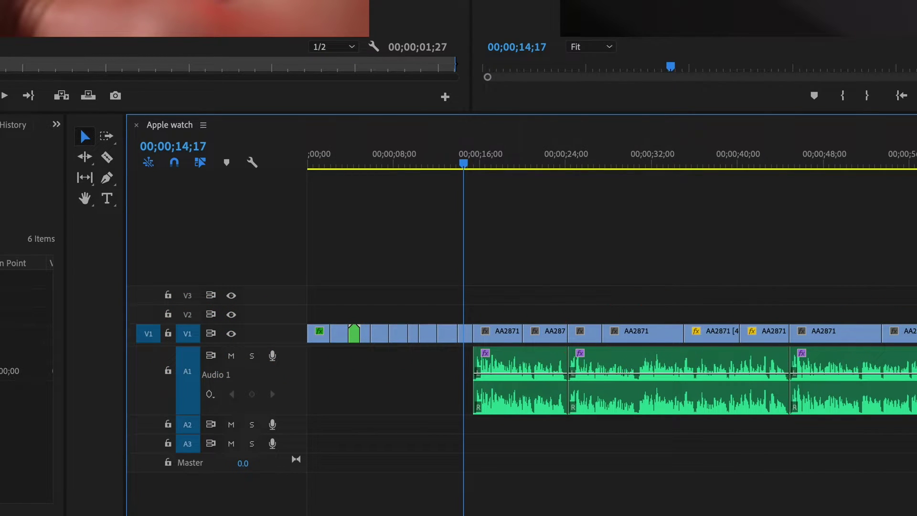
mouse_move(188, 374)
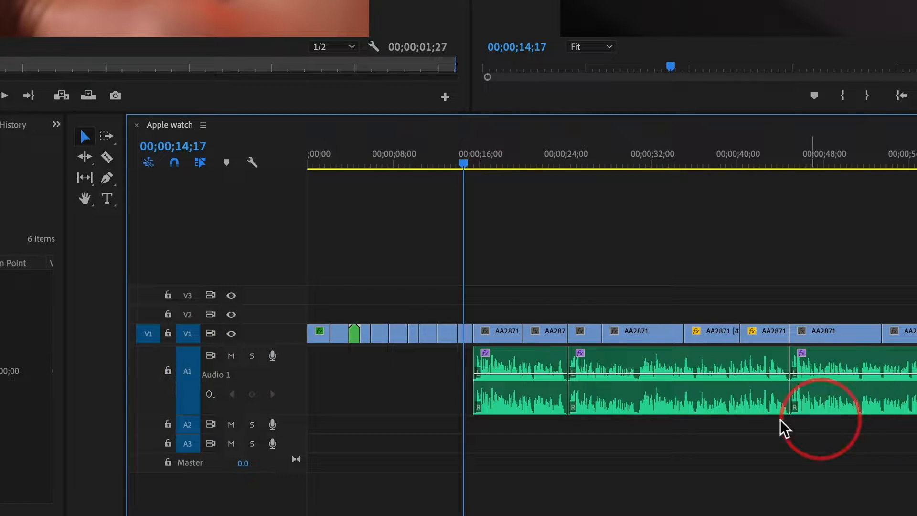
mouse_move(520, 373)
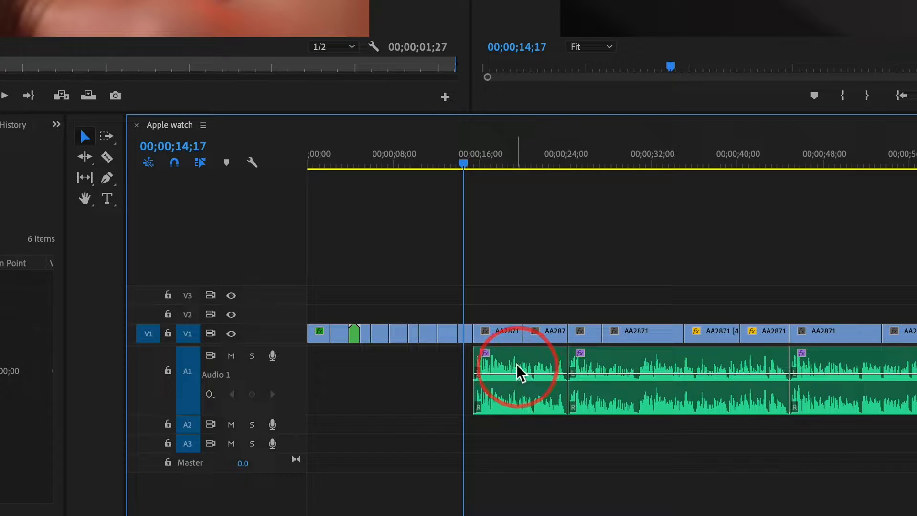
Navigate Finder to the Purchase Music folder showing Purchase Music Track.wav.
click(600, 165)
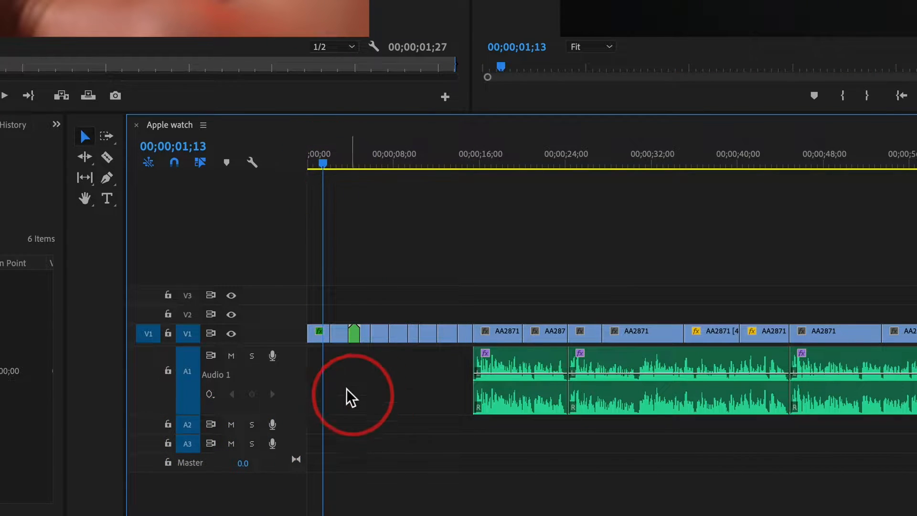
mouse_move(310, 385)
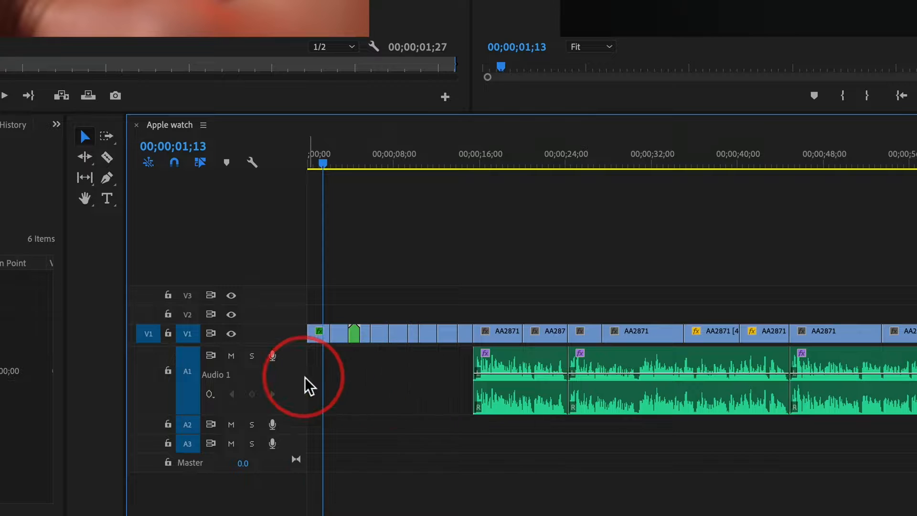
mouse_move(421, 400)
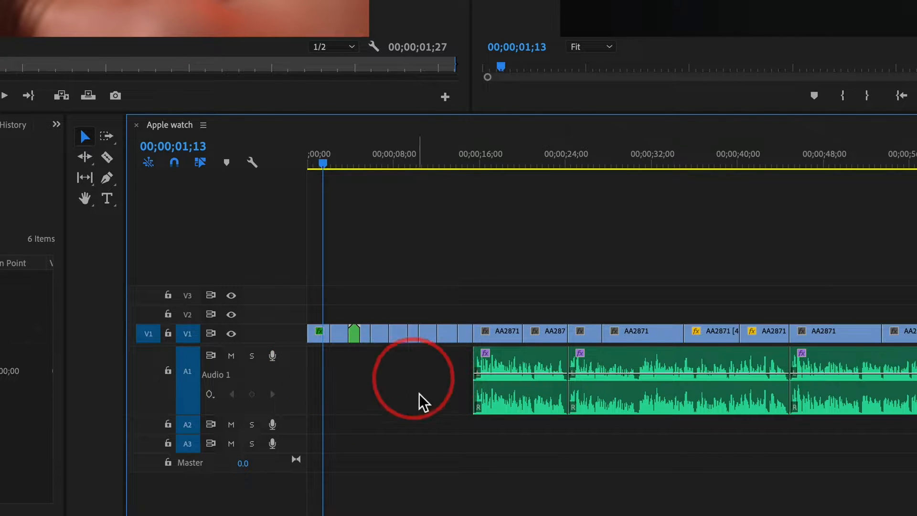
click(366, 162)
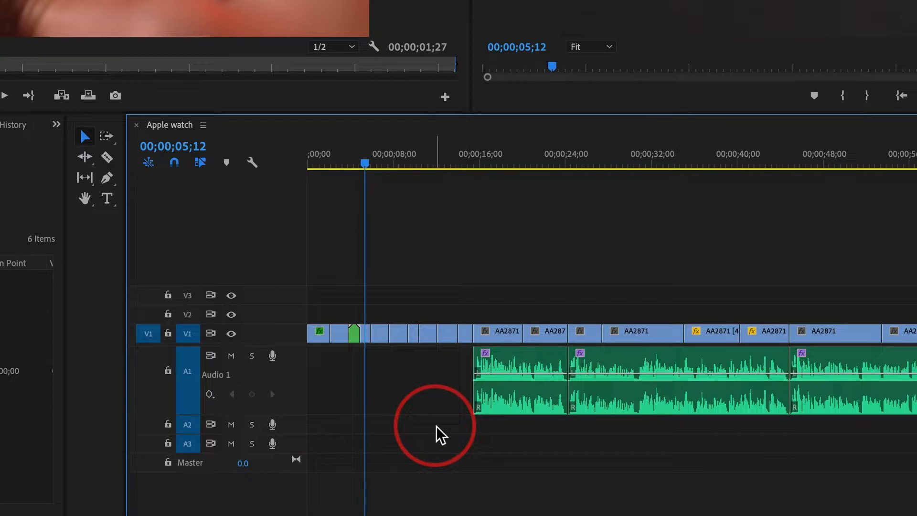
mouse_move(368, 345)
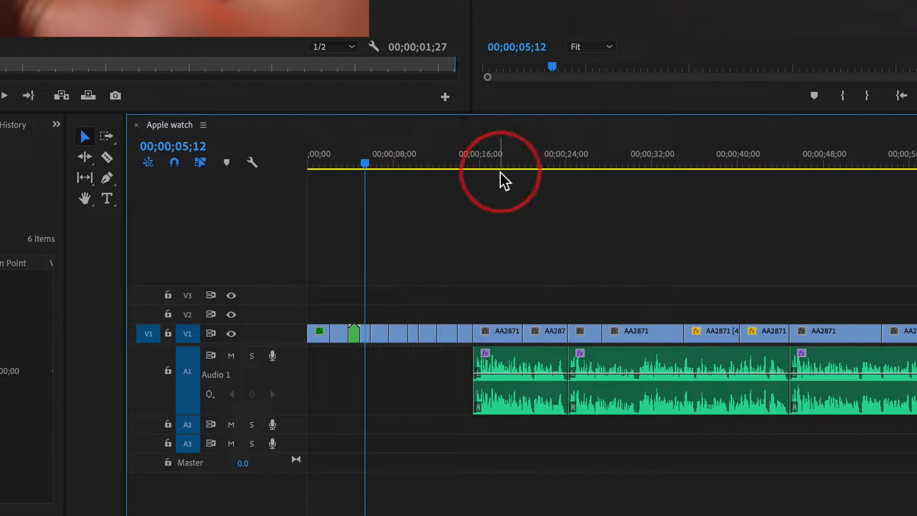
mouse_move(520, 327)
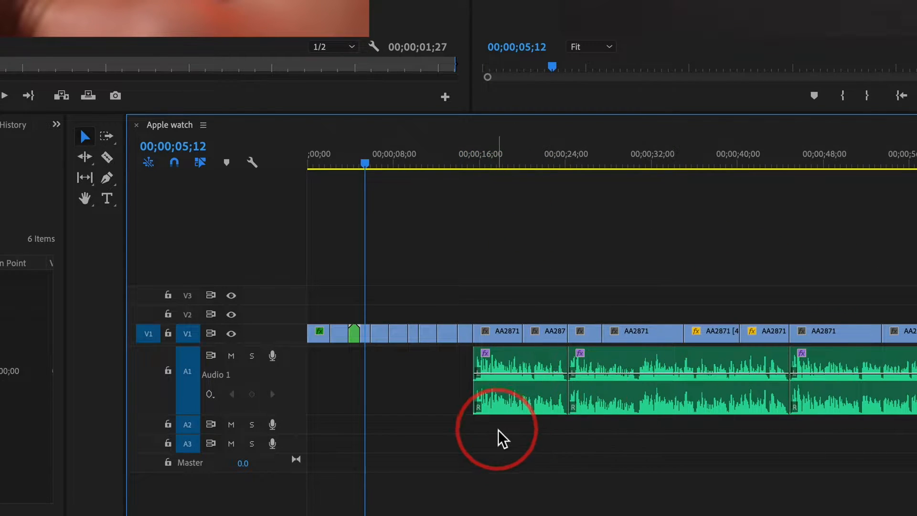
mouse_move(722, 435)
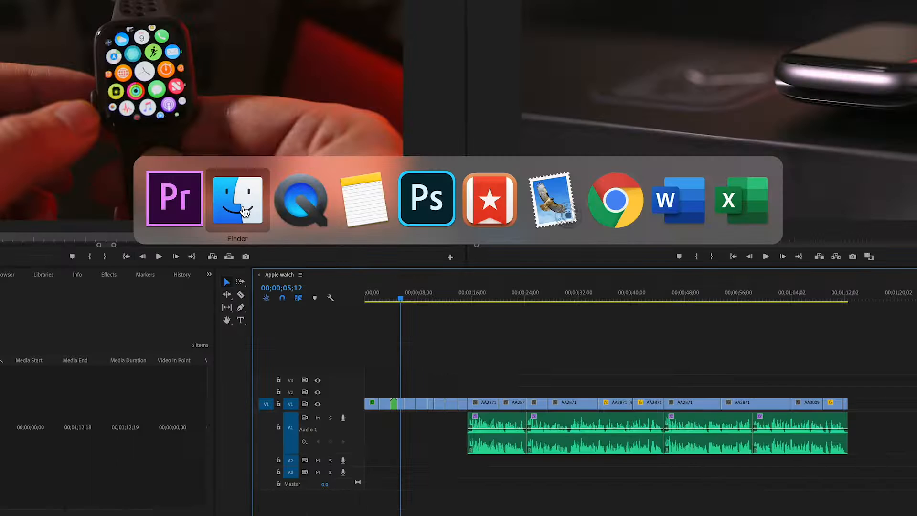
click(238, 198)
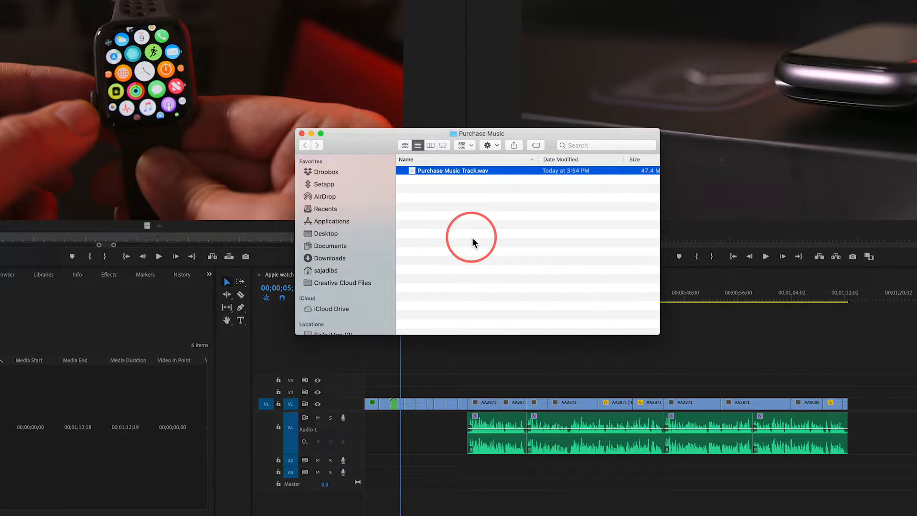
mouse_move(465, 196)
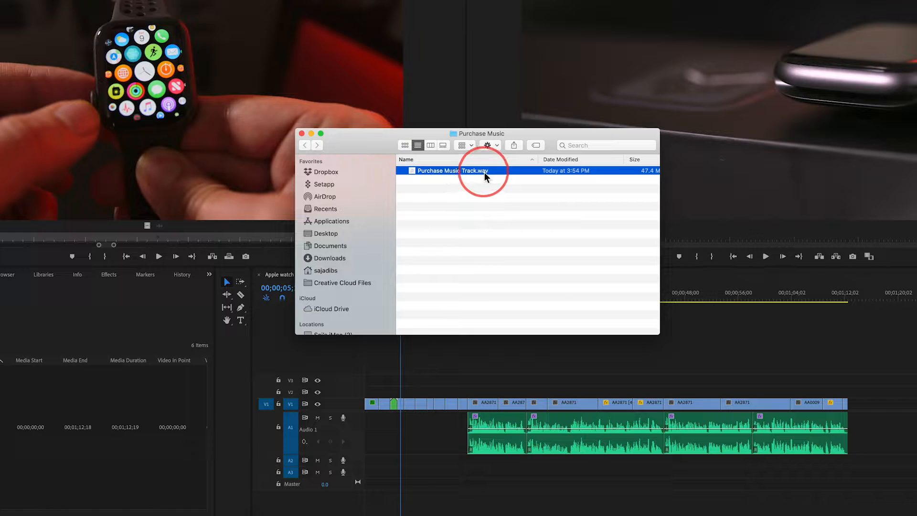
mouse_move(459, 178)
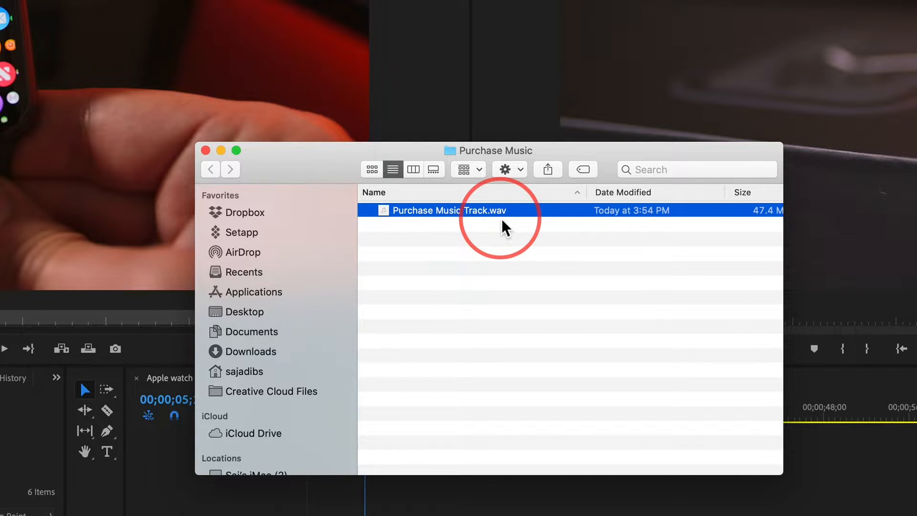
mouse_move(487, 245)
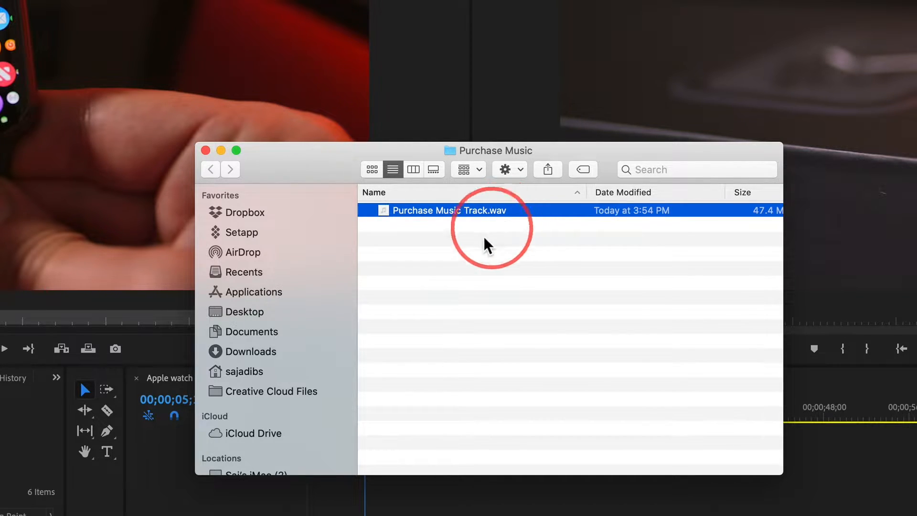
mouse_move(520, 239)
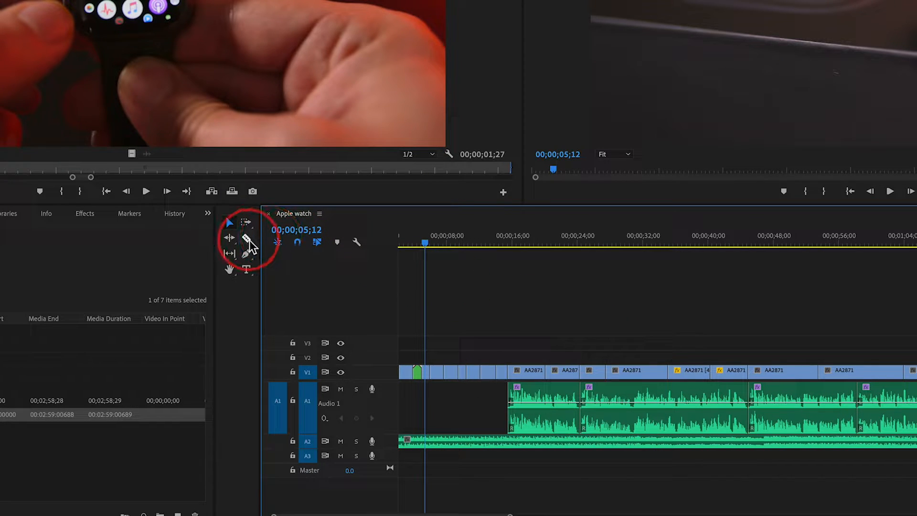
mouse_move(245, 240)
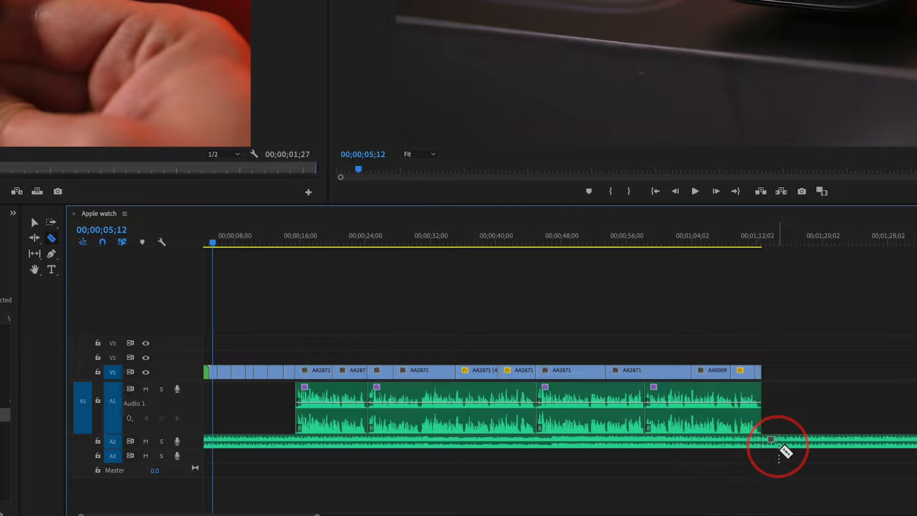
mouse_move(50, 227)
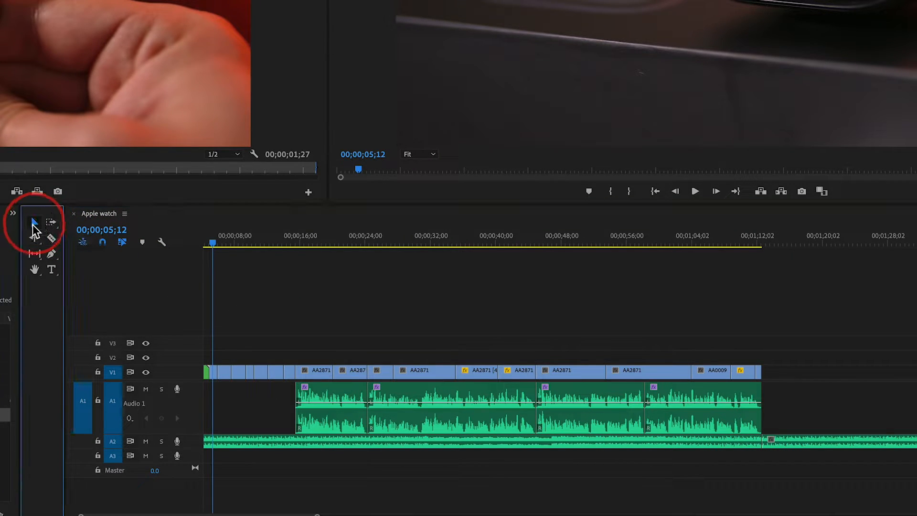
mouse_move(809, 451)
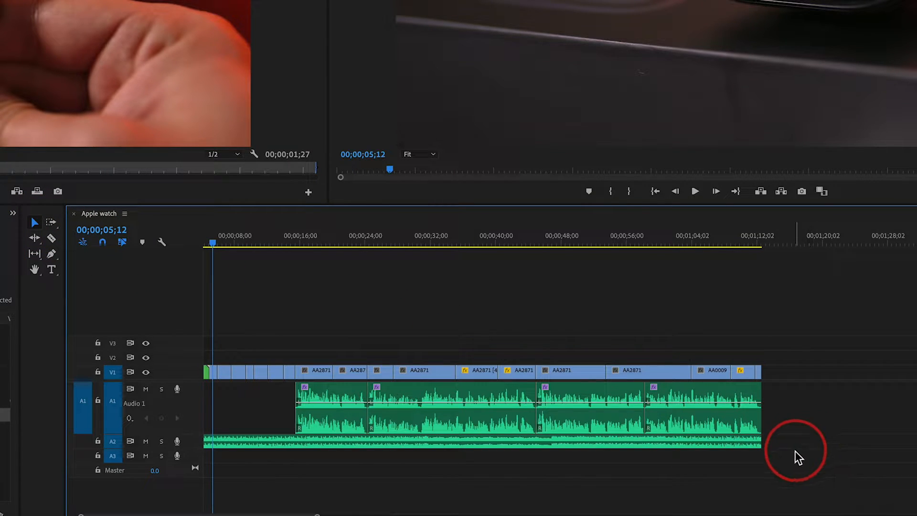
mouse_move(777, 450)
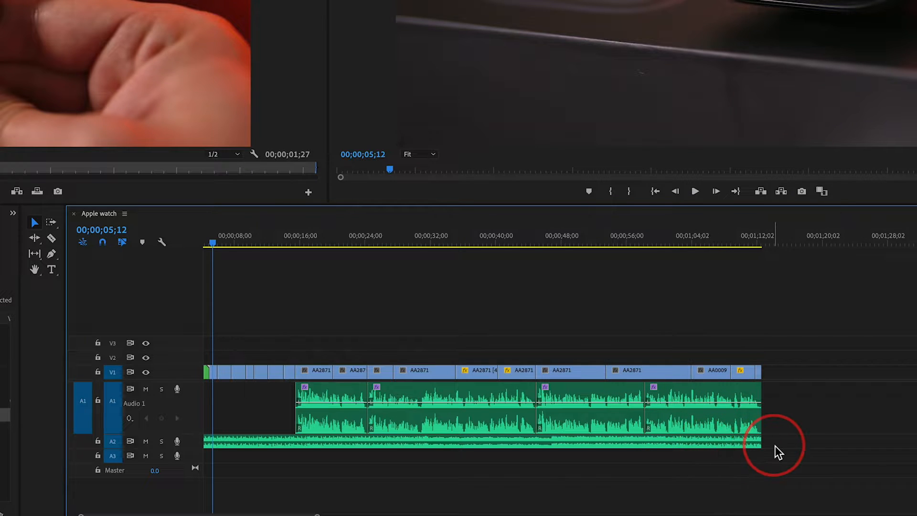
mouse_move(771, 374)
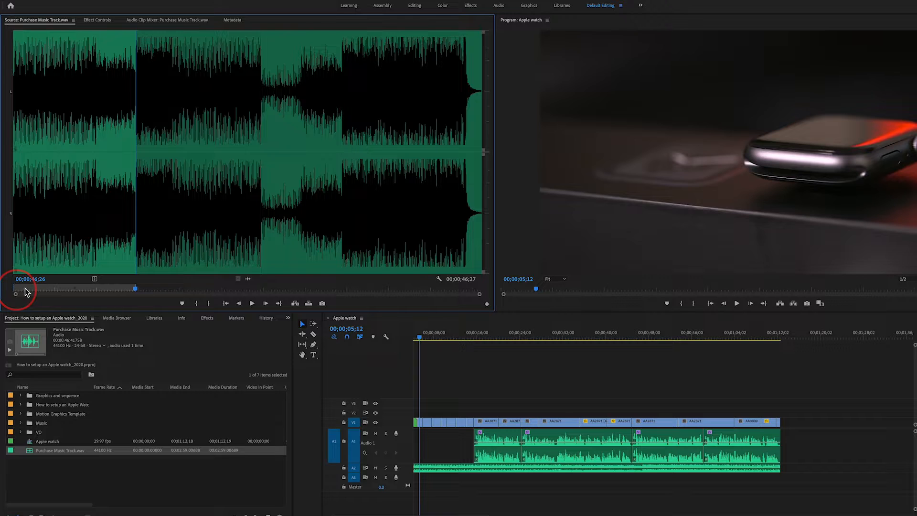
mouse_move(237, 300)
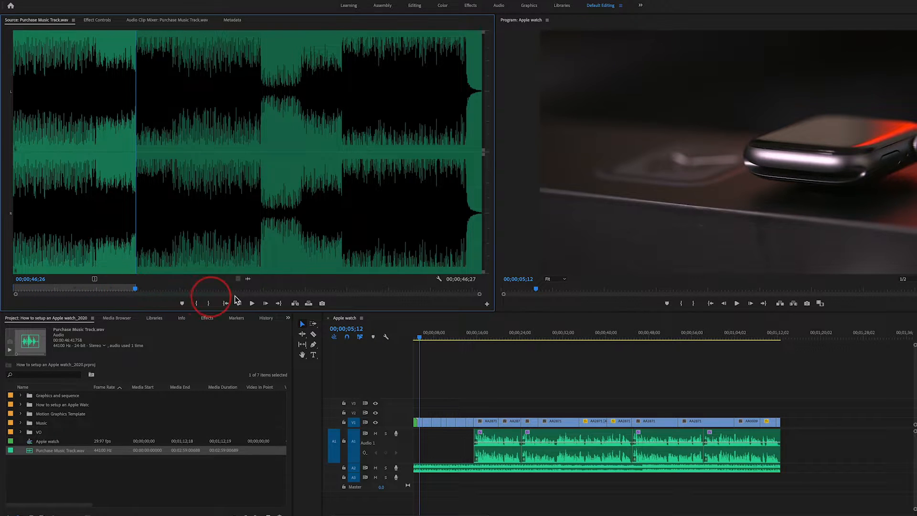
mouse_move(250, 281)
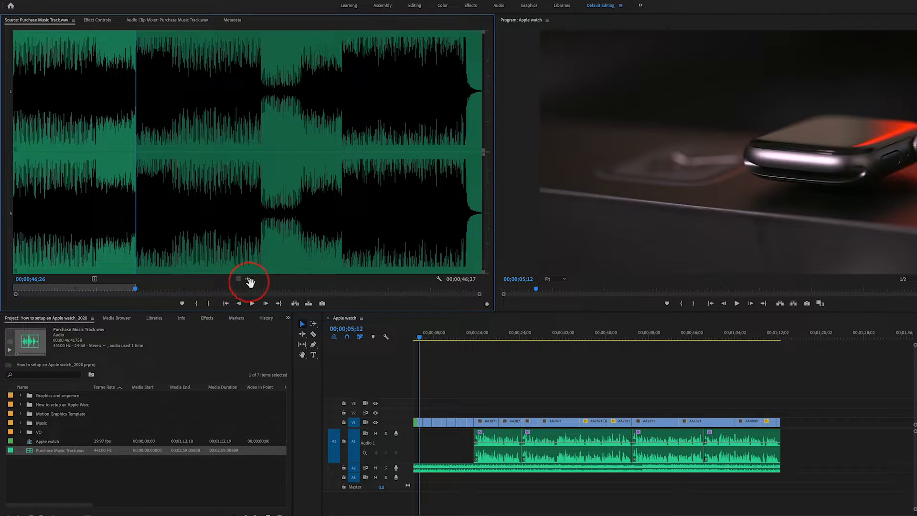
mouse_move(248, 281)
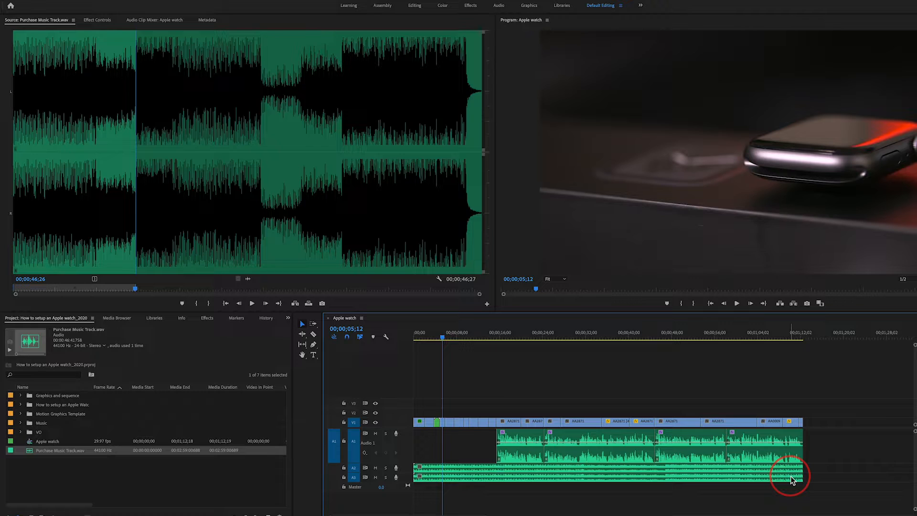
mouse_move(772, 482)
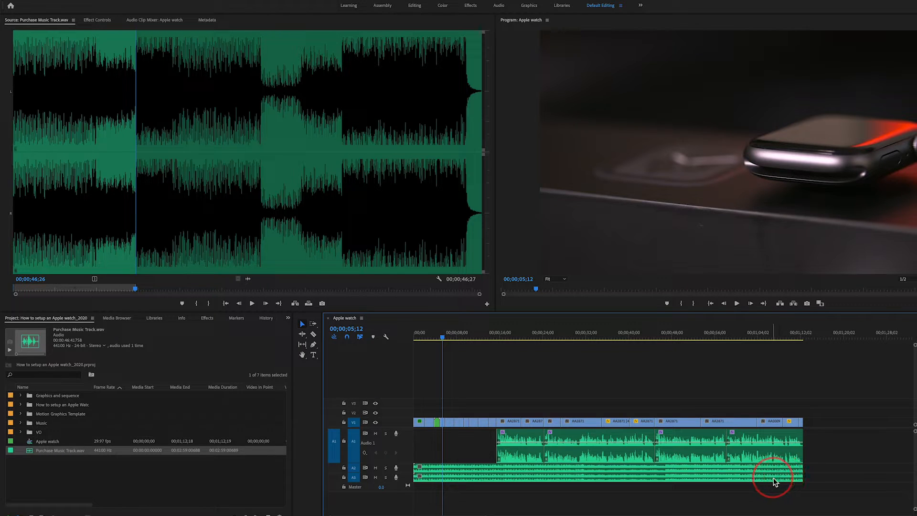
mouse_move(773, 482)
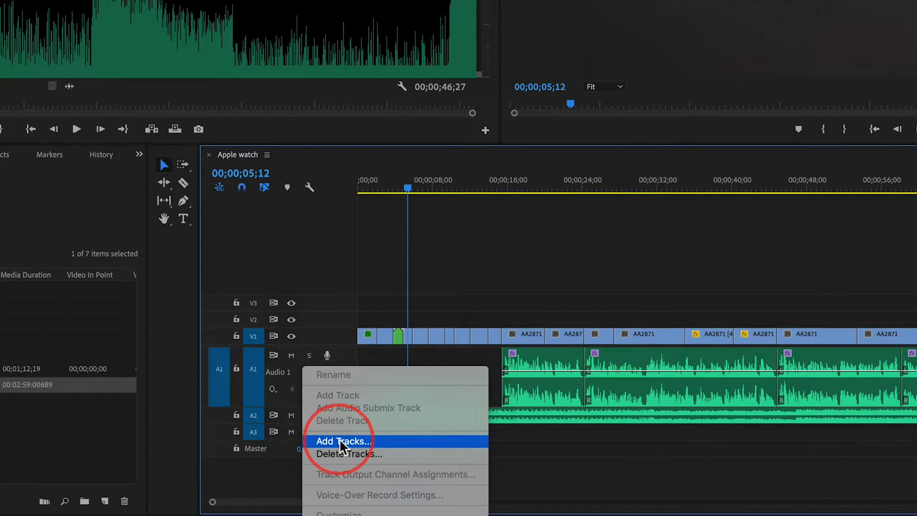
Add 1 video track and 1 audio track via the Add Tracks dialog.
click(342, 440)
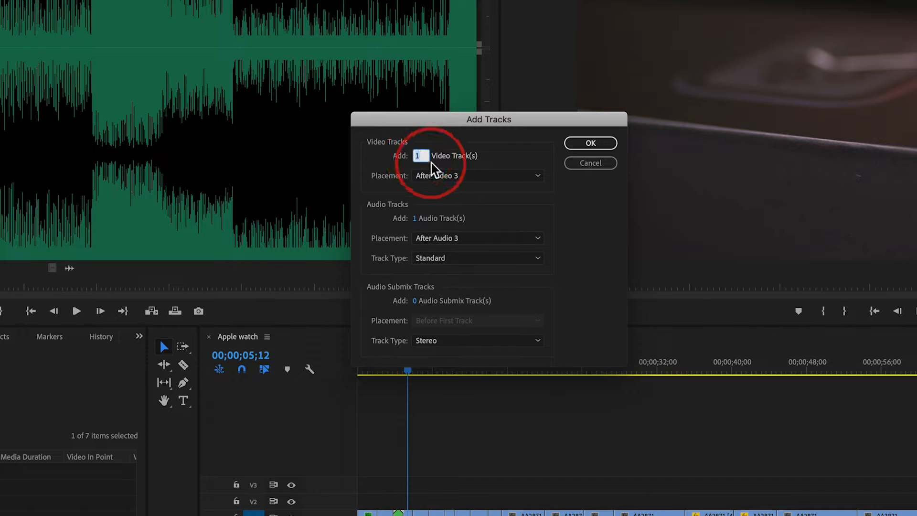
mouse_move(406, 231)
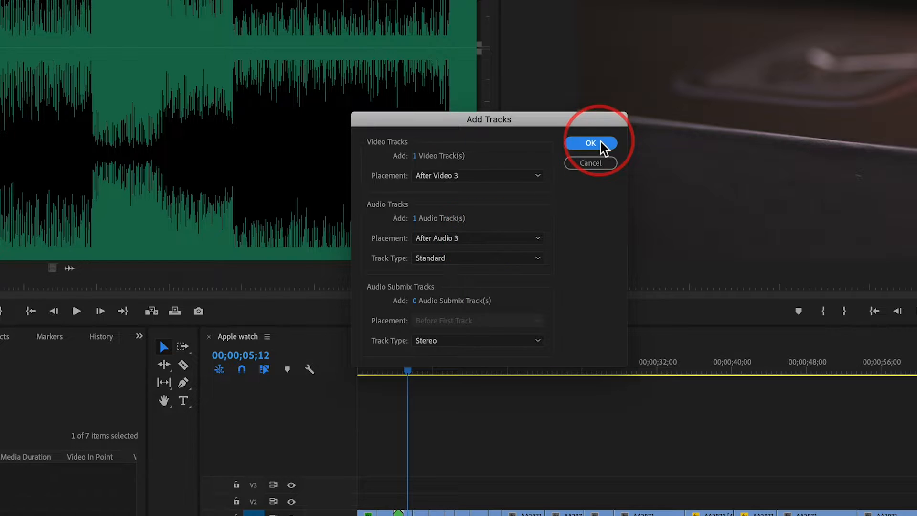
click(591, 143)
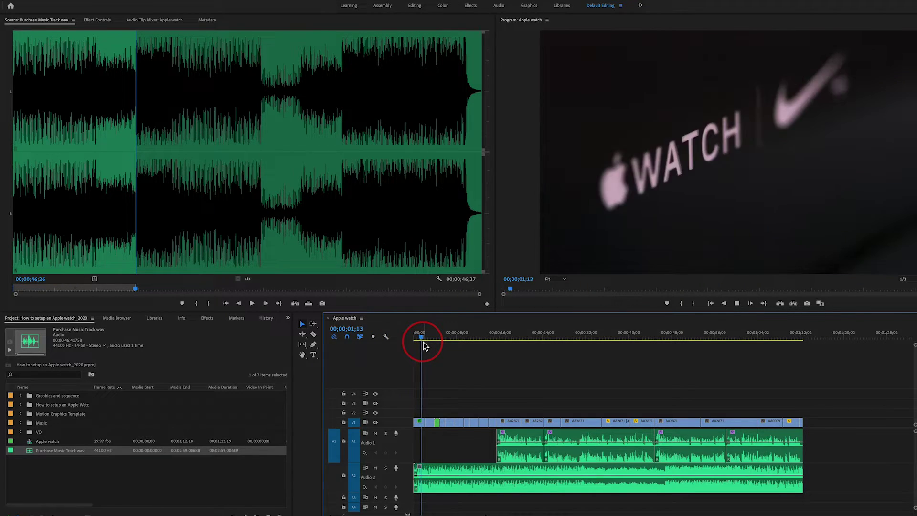
Preview from the start, select the Audio 2 music clip and park the playhead where the voiceover begins (~16s).
click(426, 333)
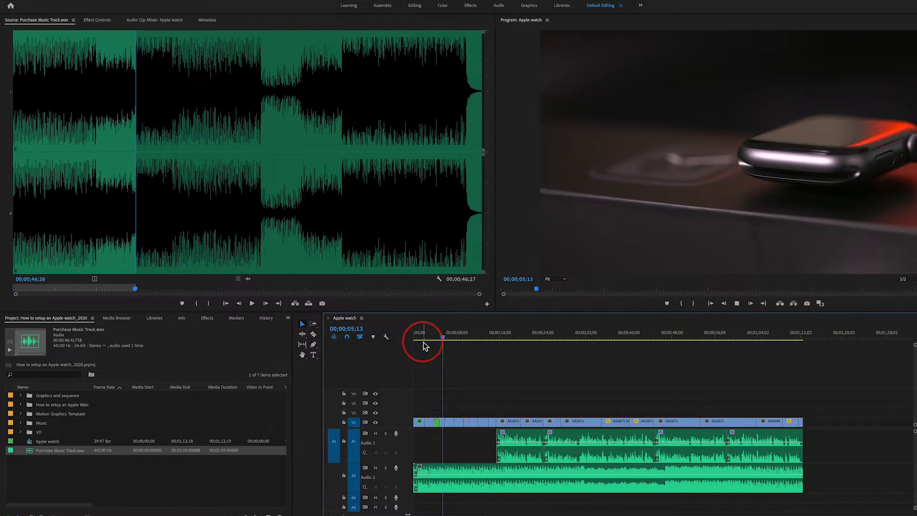
click(467, 339)
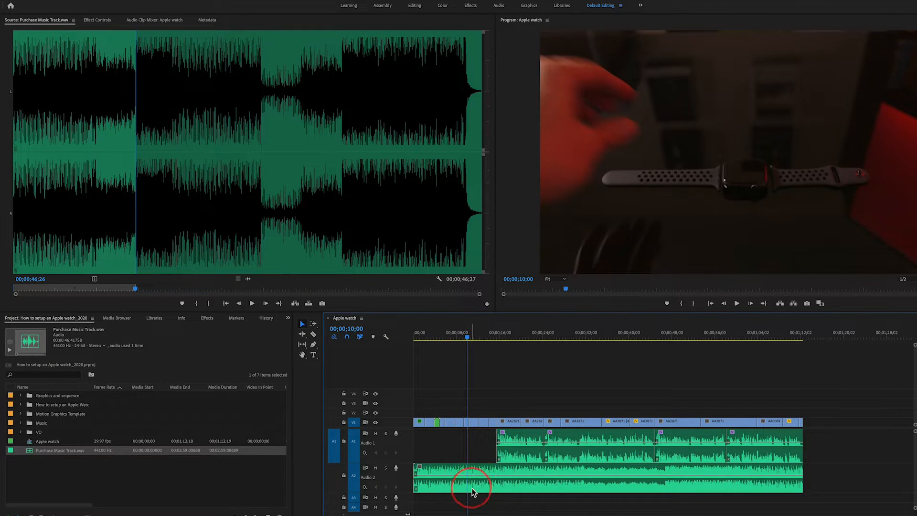
mouse_move(466, 485)
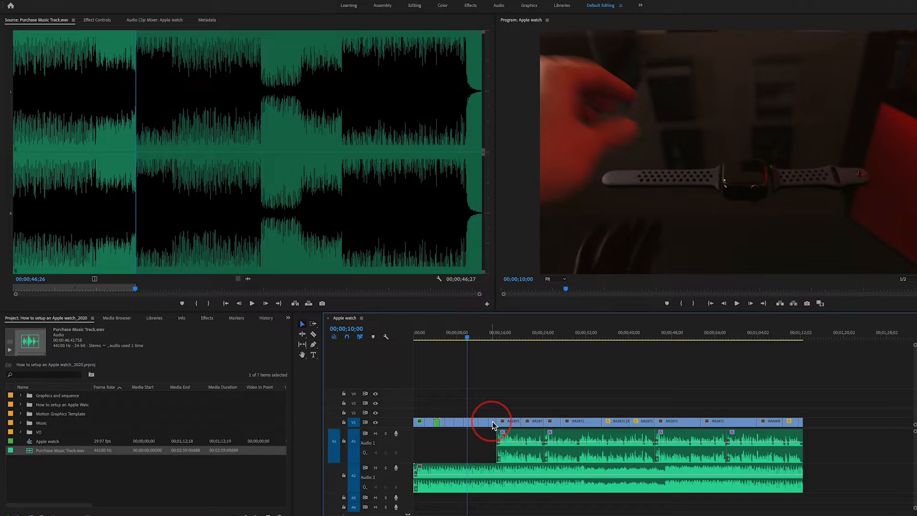
mouse_move(494, 426)
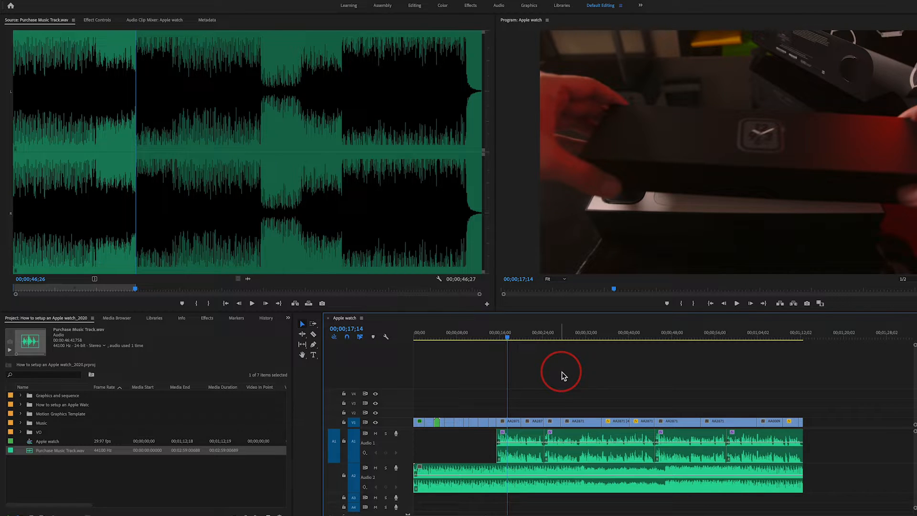
mouse_move(510, 480)
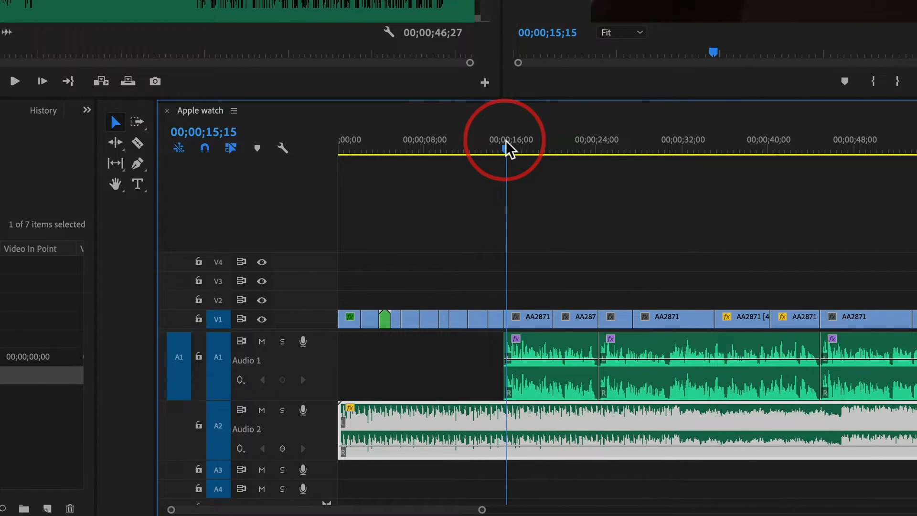
click(527, 149)
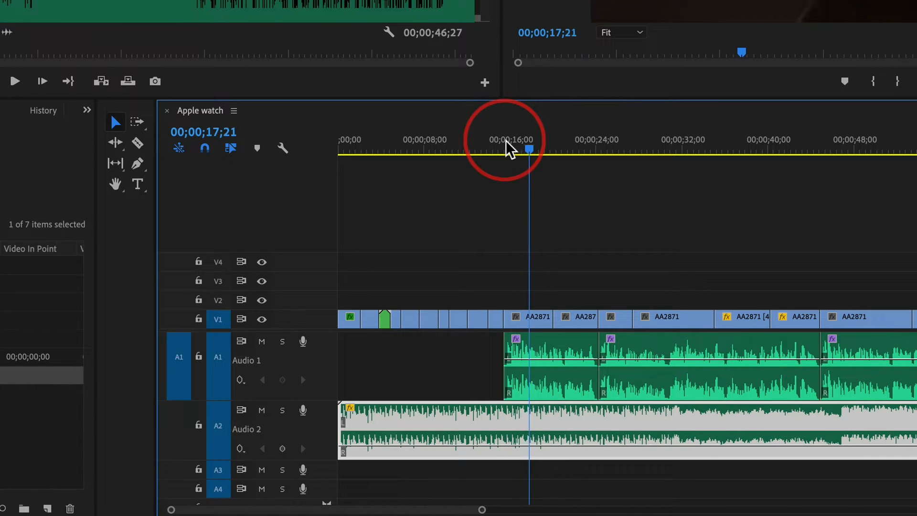
click(544, 151)
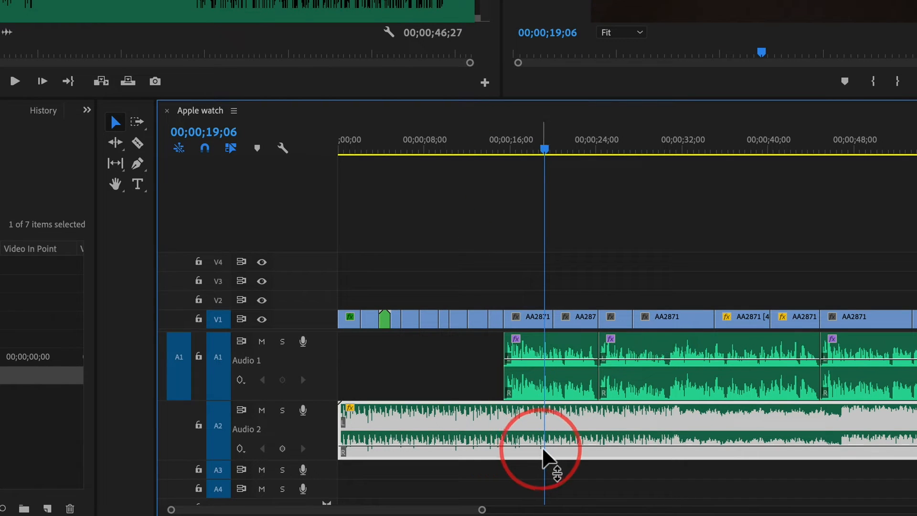
mouse_move(385, 453)
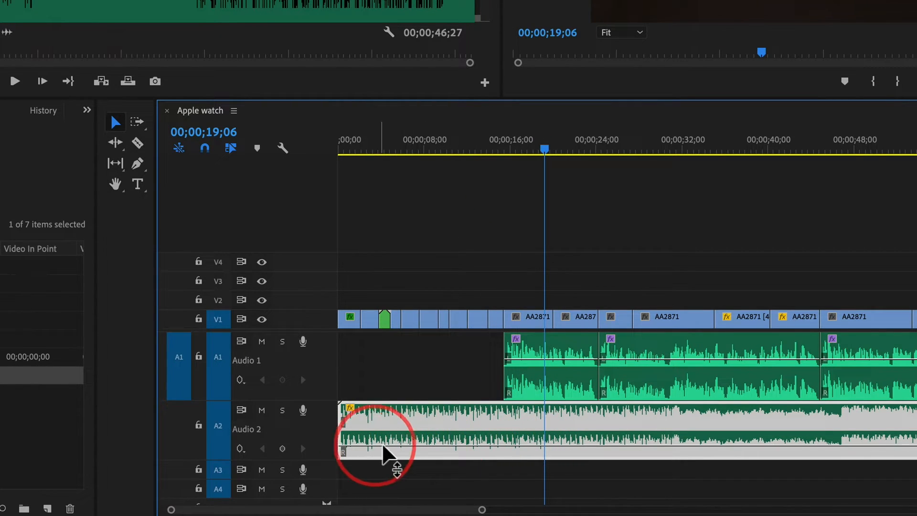
mouse_move(485, 316)
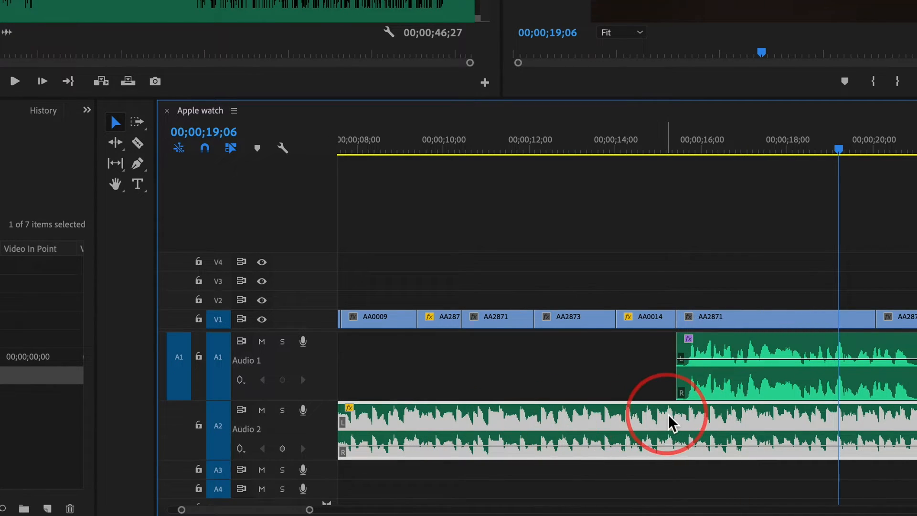
mouse_move(138, 164)
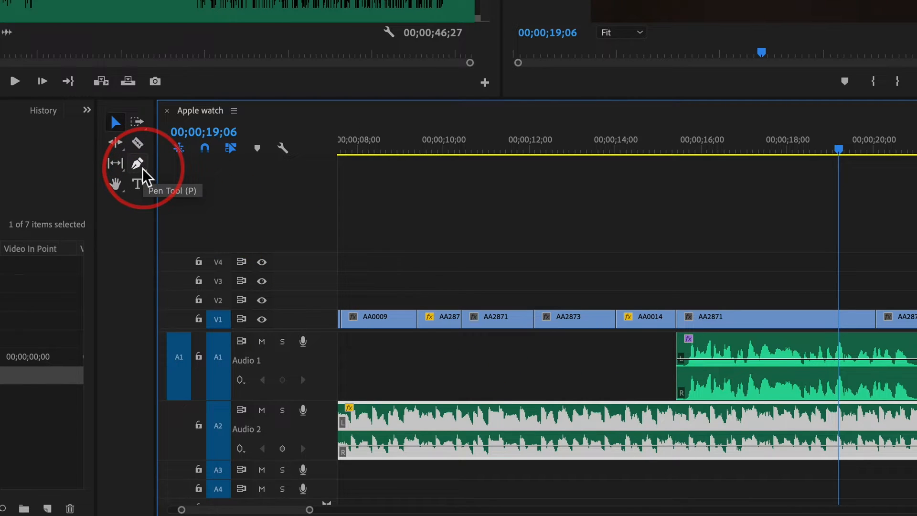
Pick the Pen Tool to place keyframes on the Audio 2 volume line.
click(137, 163)
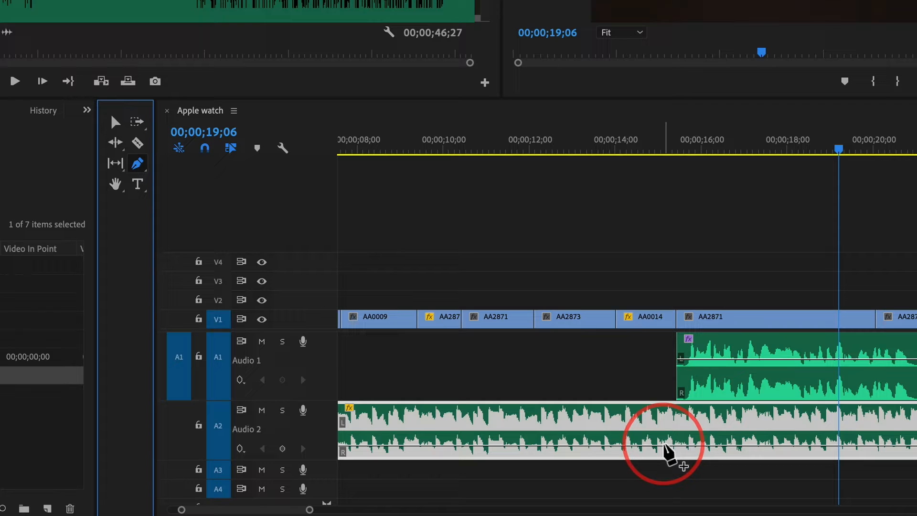
mouse_move(678, 441)
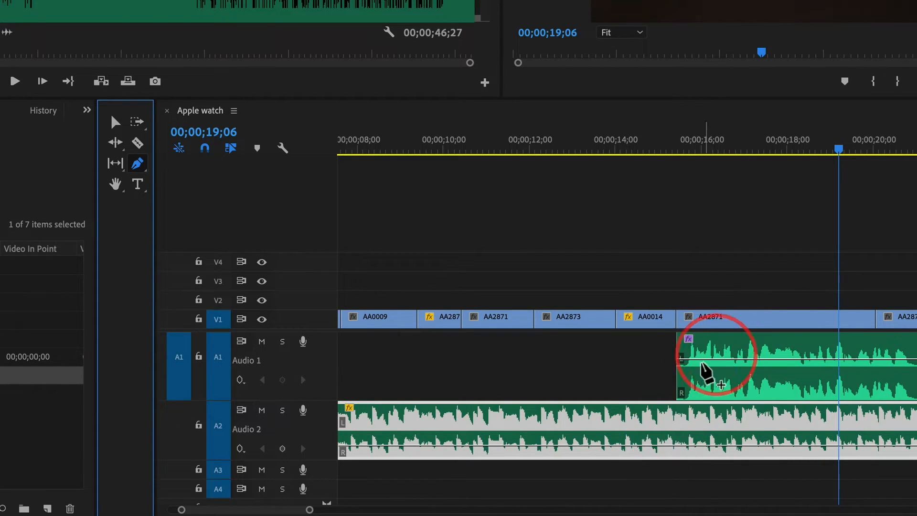
mouse_move(663, 452)
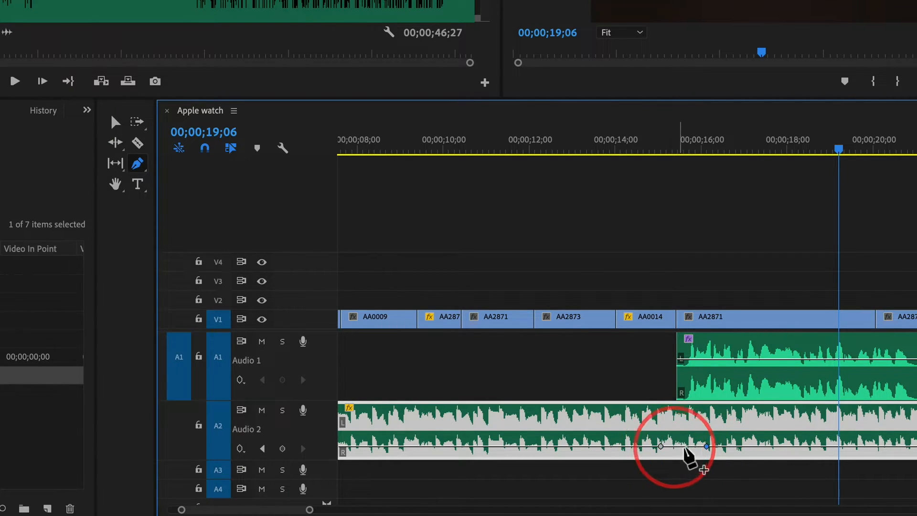
mouse_move(344, 246)
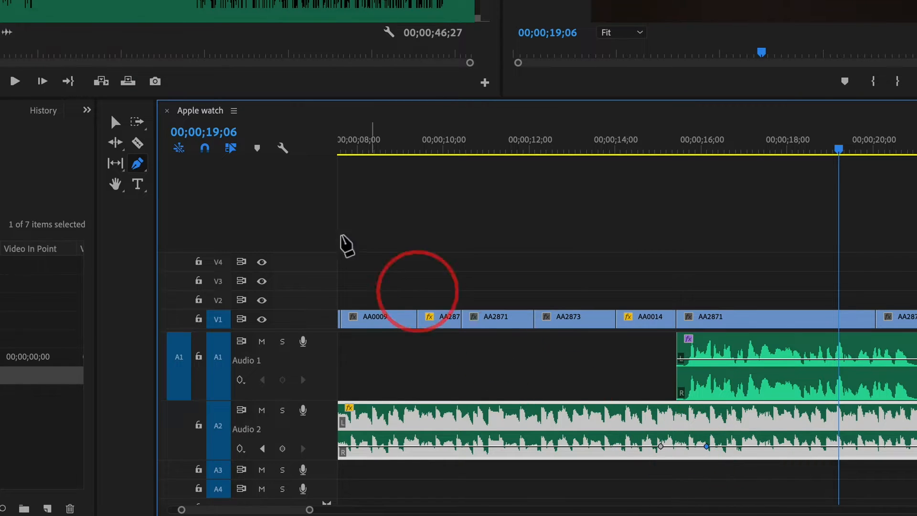
mouse_move(115, 121)
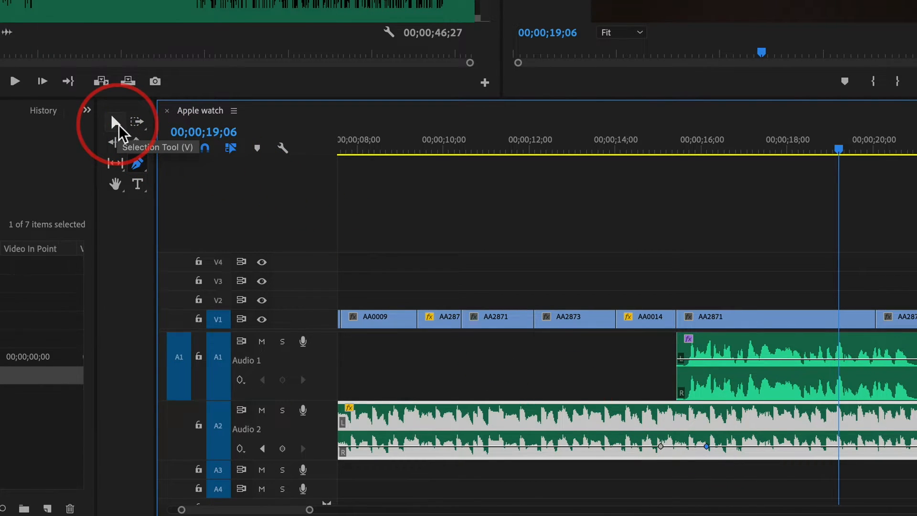
mouse_move(663, 452)
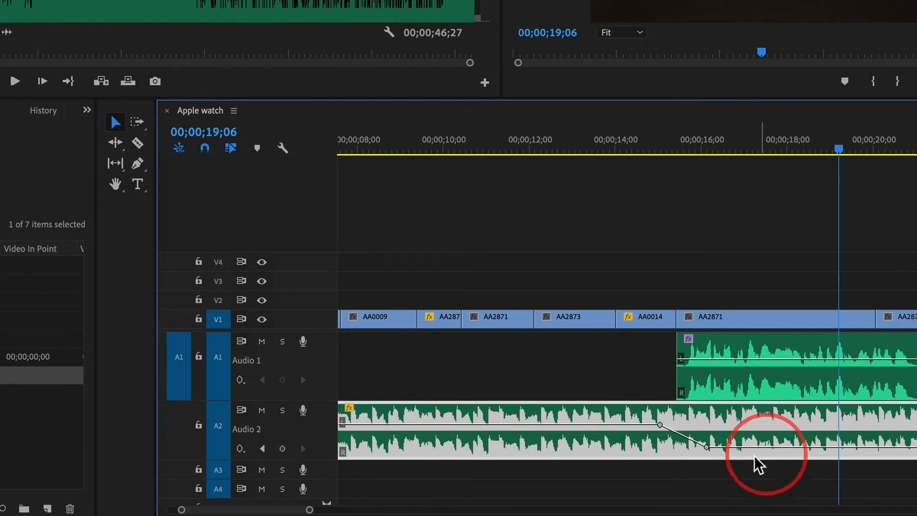
mouse_move(739, 462)
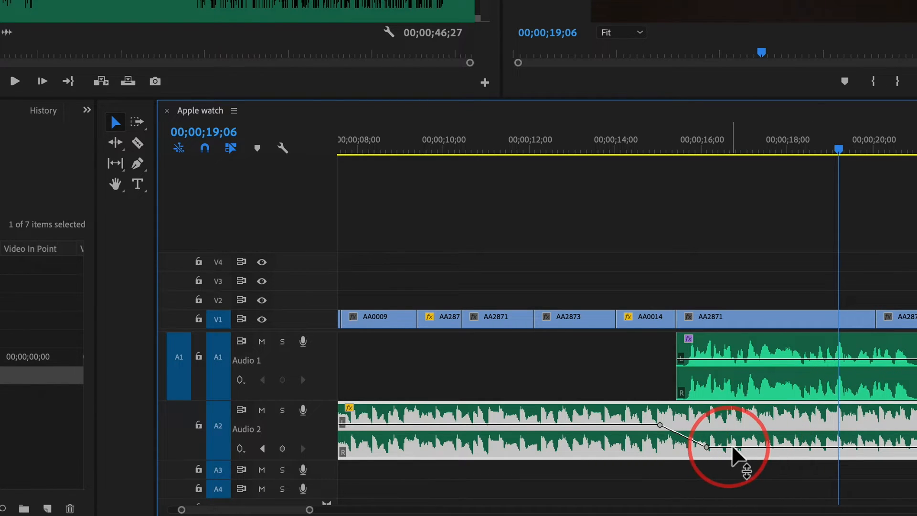
Add a volume keyframe on the Audio 2 music line near the voiceover start.
click(515, 149)
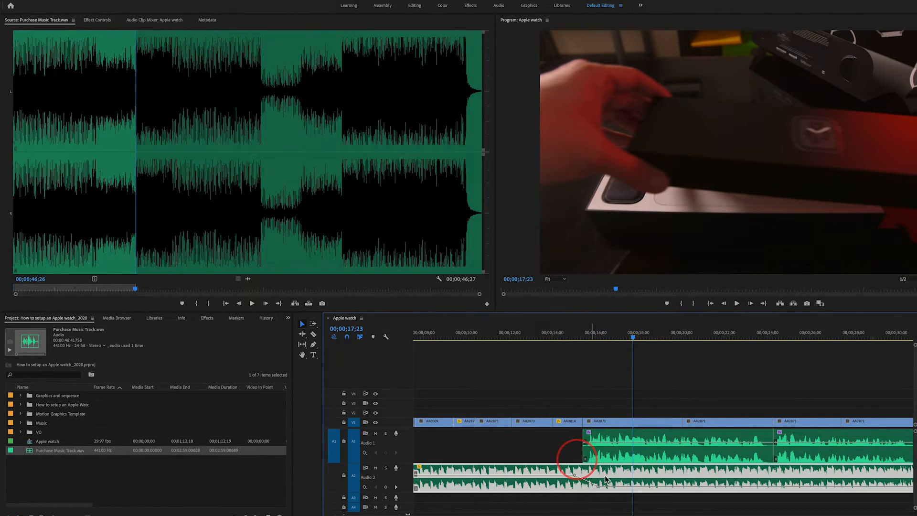
mouse_move(652, 491)
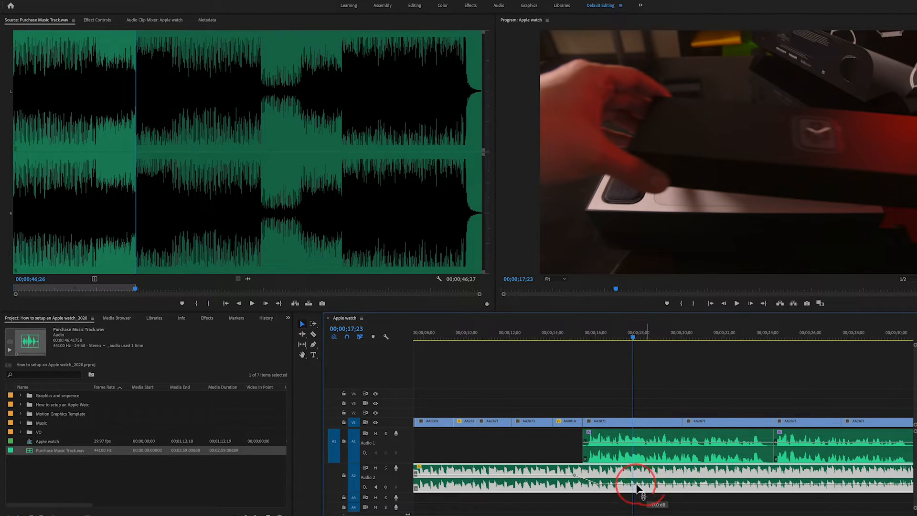
mouse_move(658, 478)
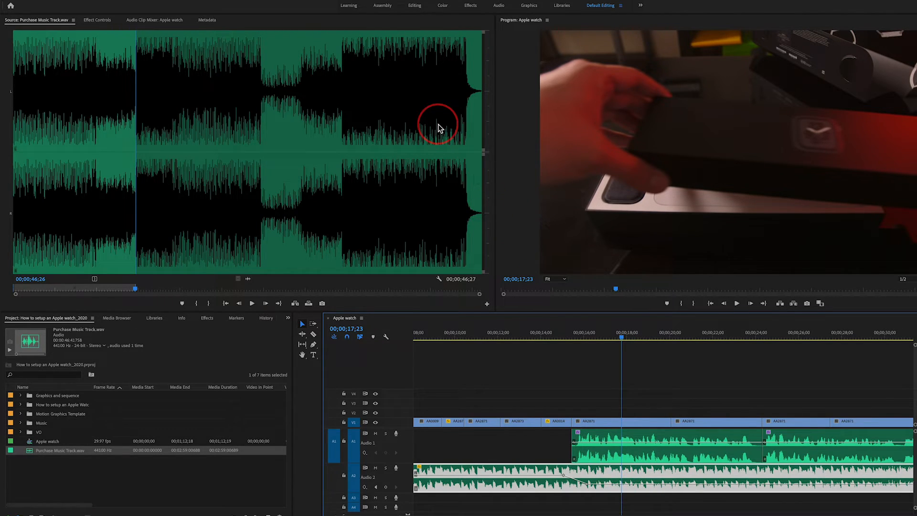
mouse_move(497, 6)
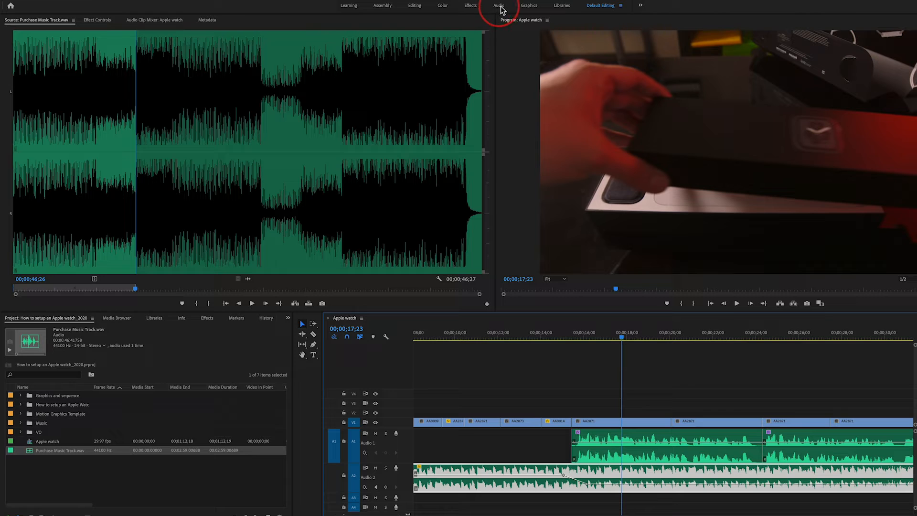
Switch to the Audio workspace and try moving the Audio 2 fader down and back up in the Track Mixer.
click(498, 6)
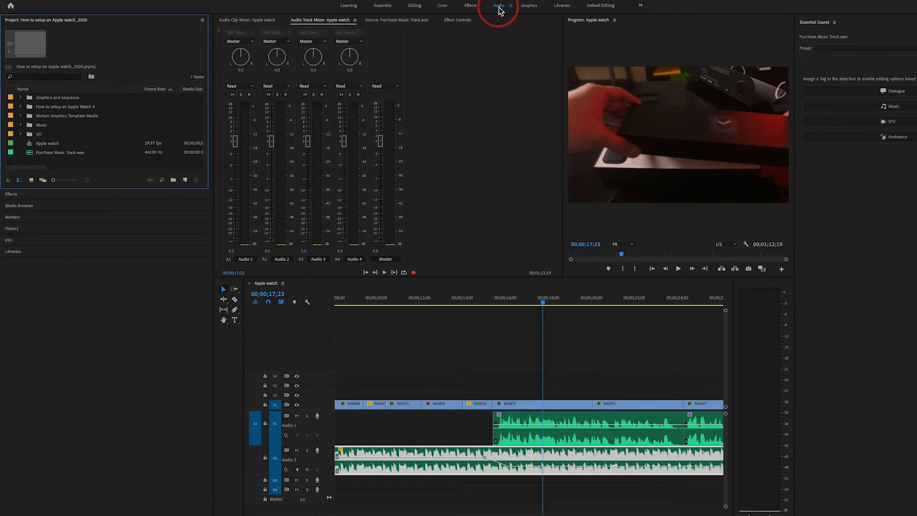
mouse_move(248, 212)
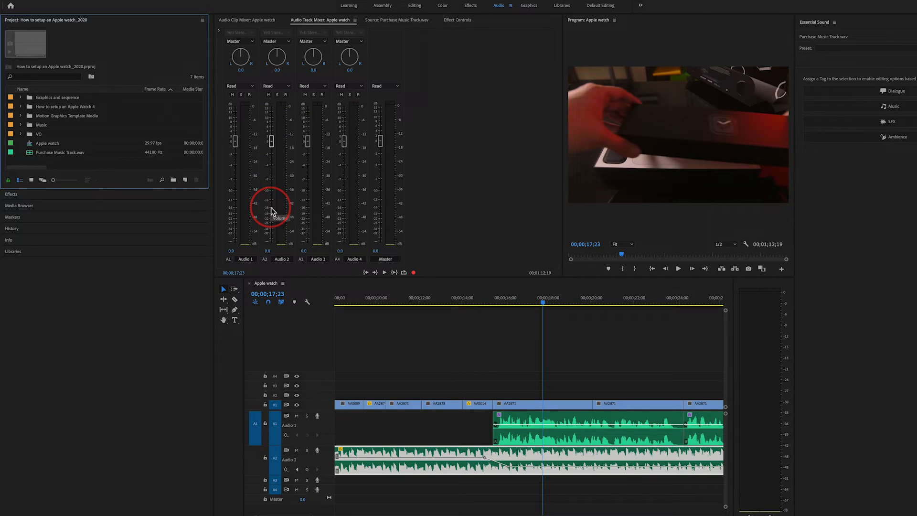
drag(270, 208, 270, 143)
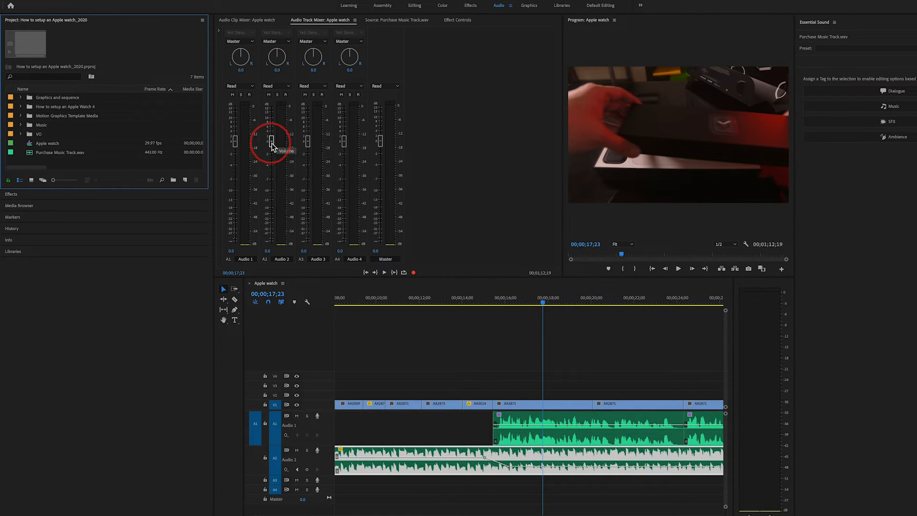
drag(270, 142, 271, 163)
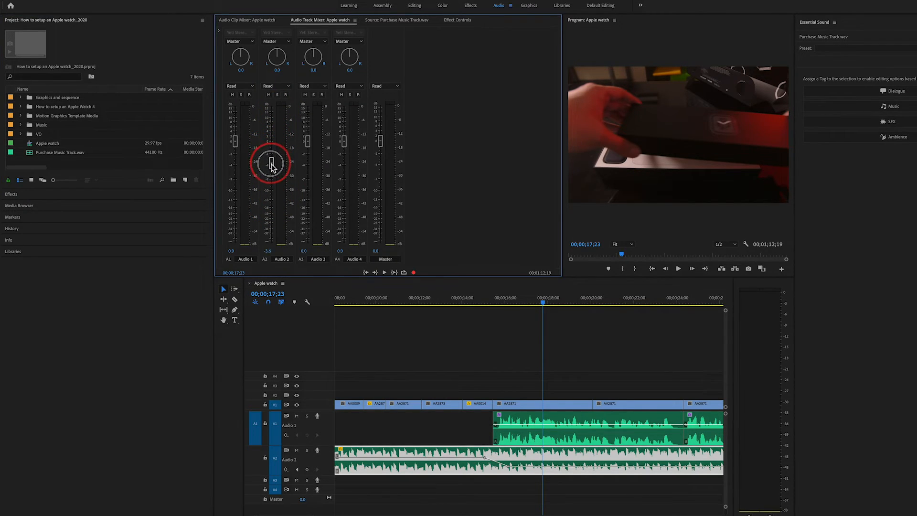
drag(271, 163, 270, 142)
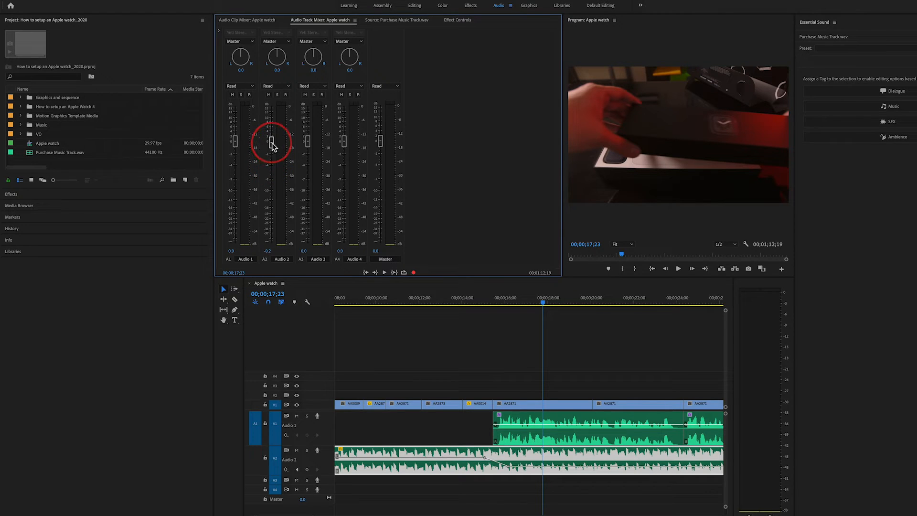
drag(270, 145, 233, 145)
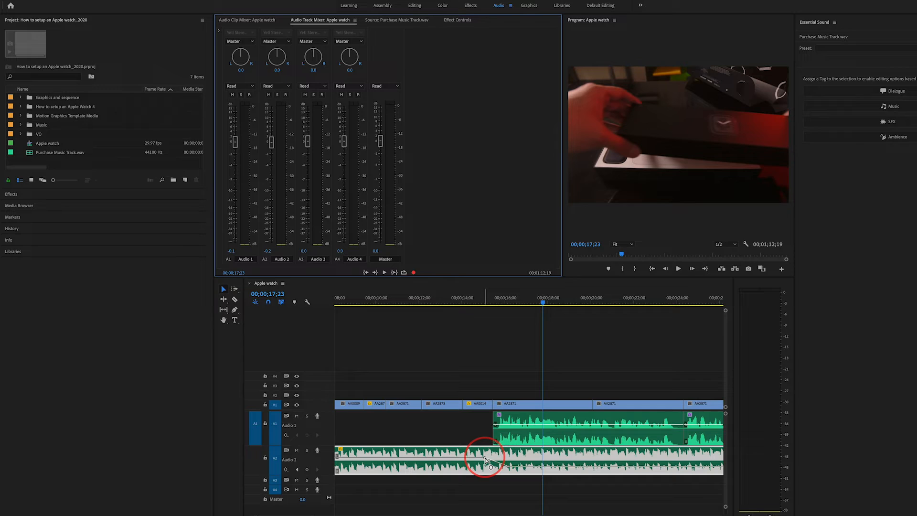
mouse_move(509, 471)
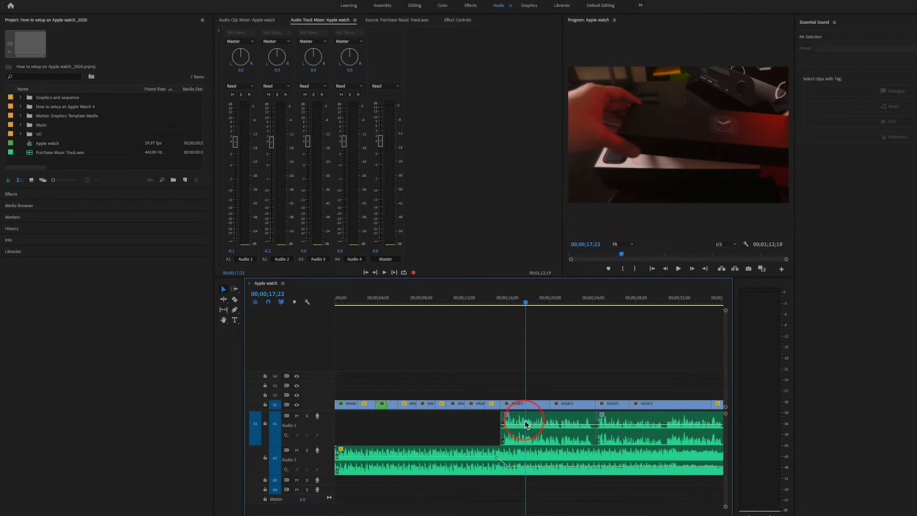
Work at the sequence end on Audio 2 to fade the music out to silence.
click(526, 298)
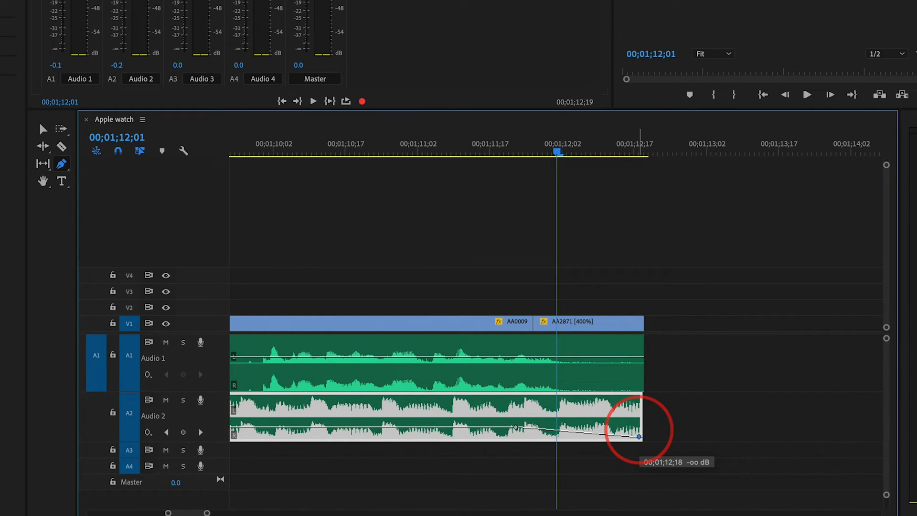
mouse_move(506, 190)
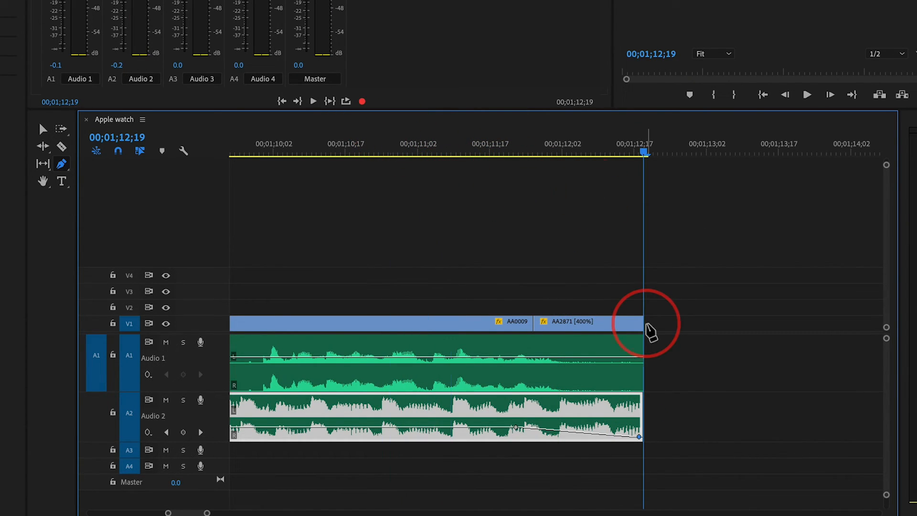
mouse_move(42, 128)
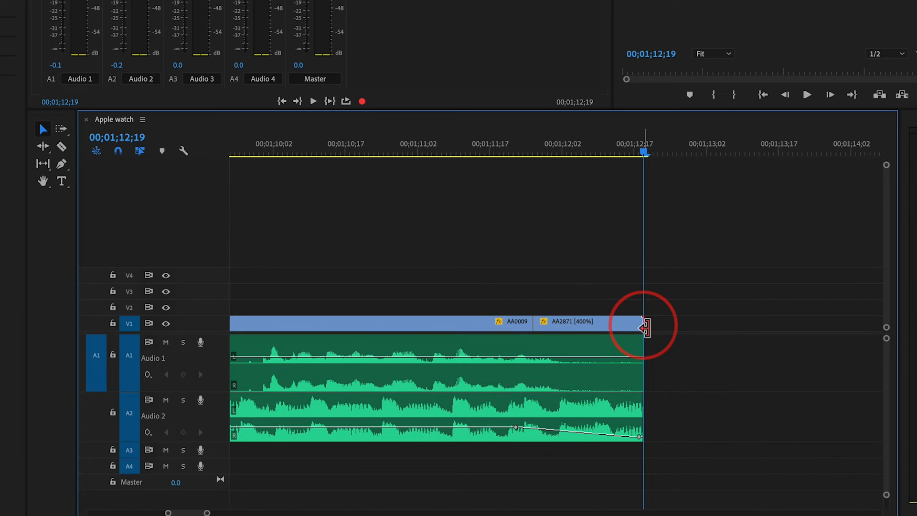
Apply the default Cross Dissolve to the last V1 clip's end and move the playhead back before it.
right_click(643, 325)
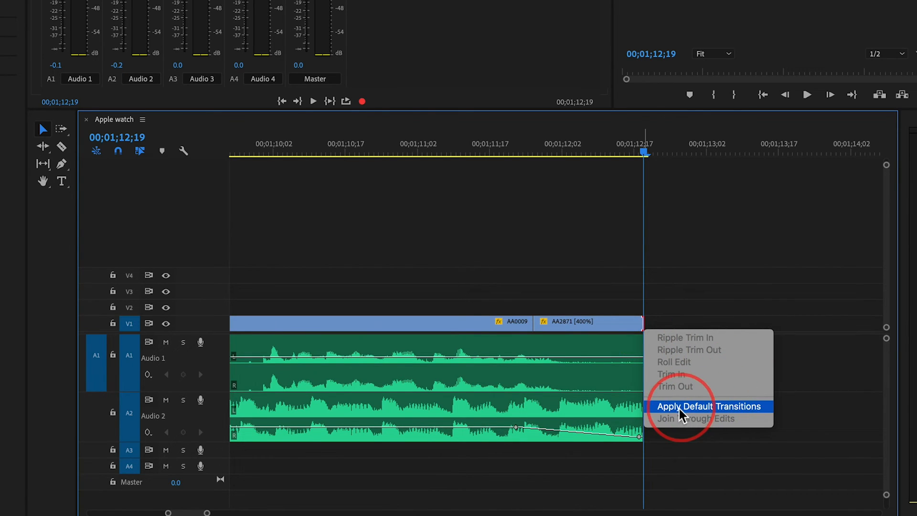
click(709, 406)
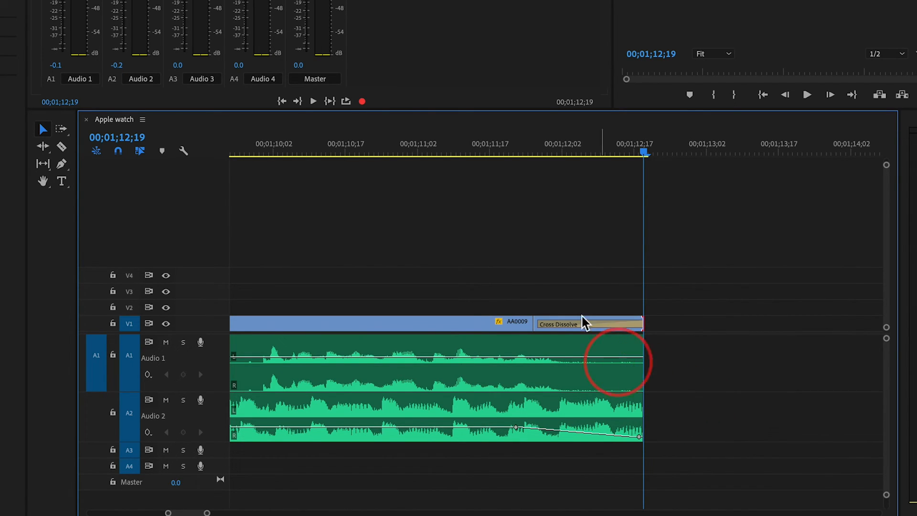
click(397, 144)
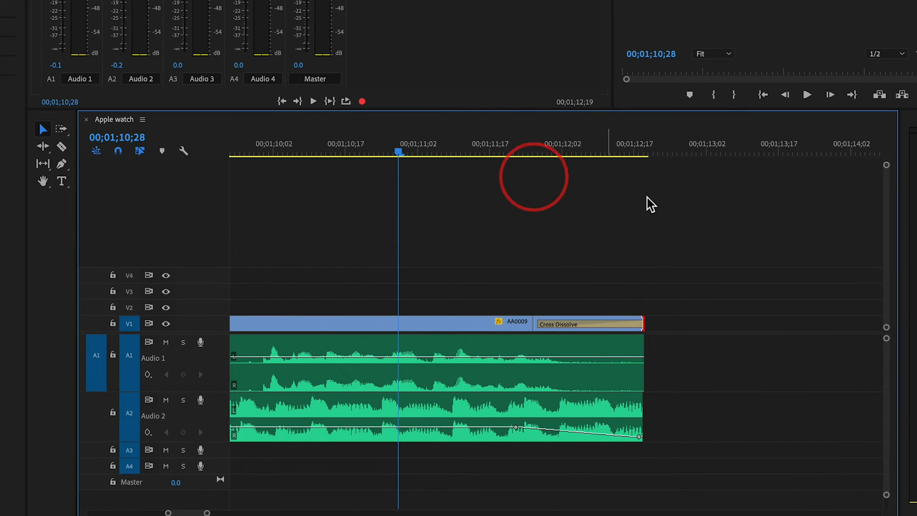
click(313, 100)
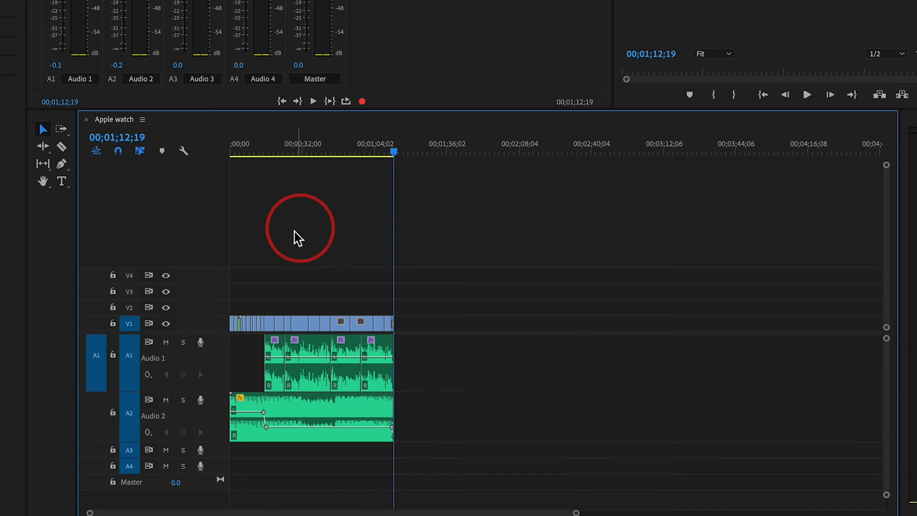
mouse_move(243, 416)
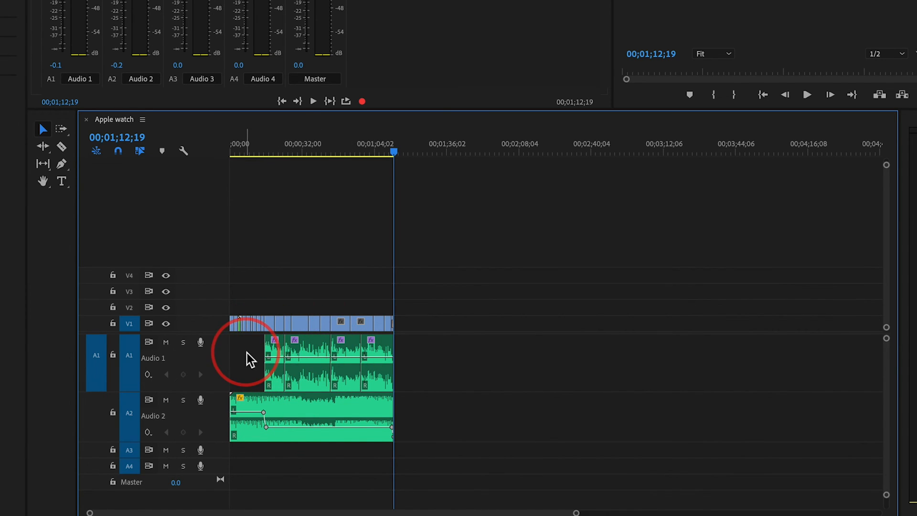
mouse_move(245, 419)
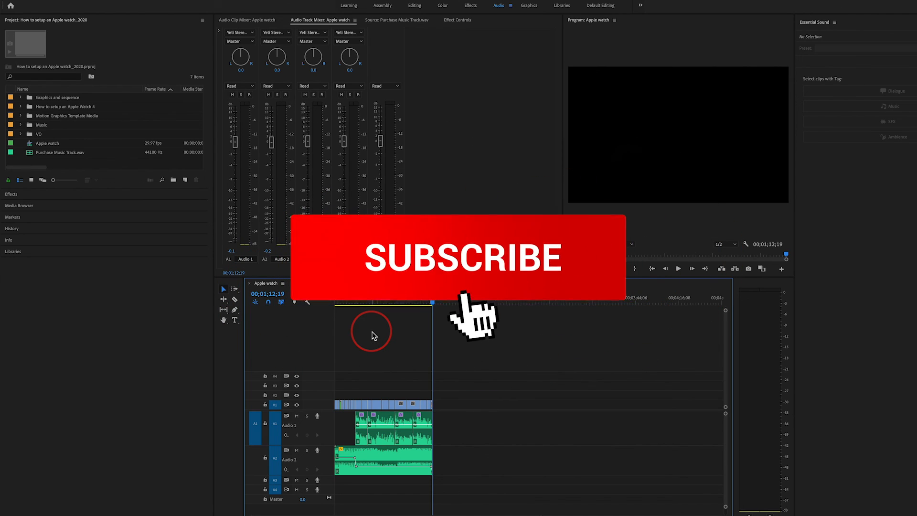
click(461, 257)
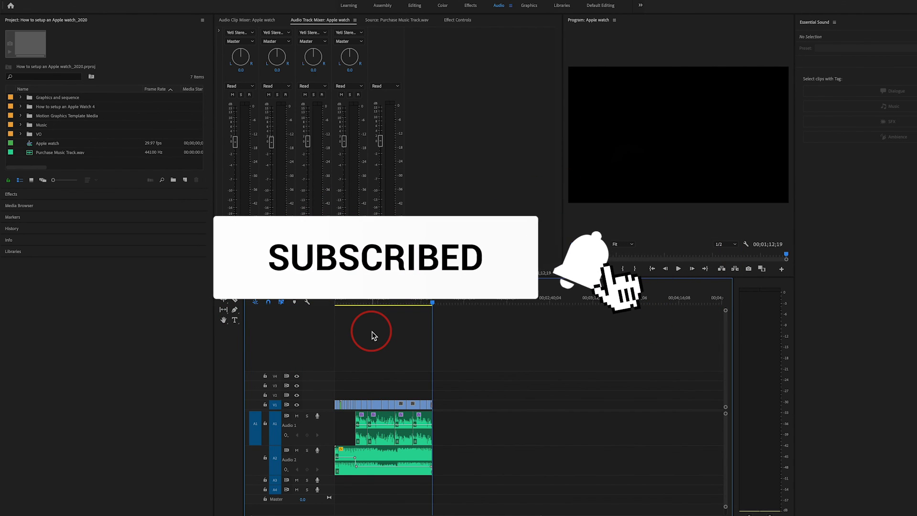